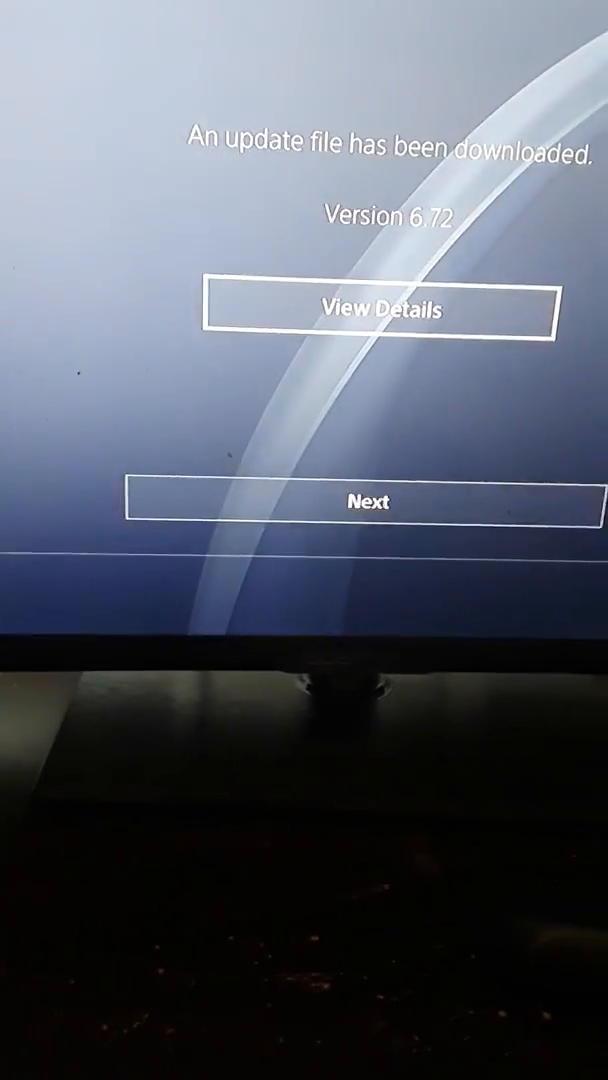
View details of the downloaded update, then show the version 6.72 features page.
{"action": "left_click", "coordinate": [384, 309]}
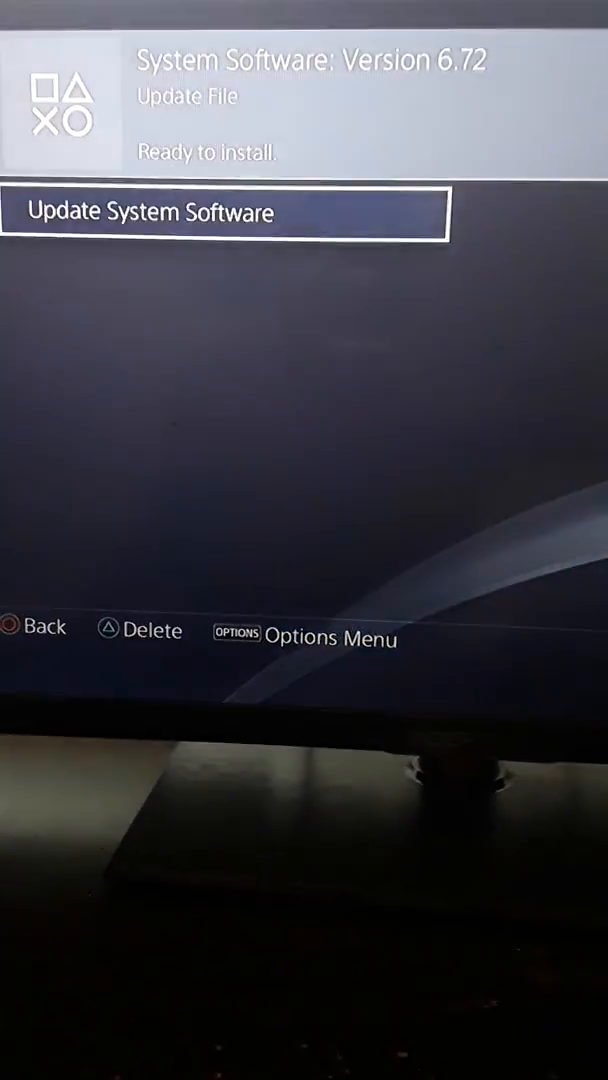
{"action": "left_click", "coordinate": [225, 212]}
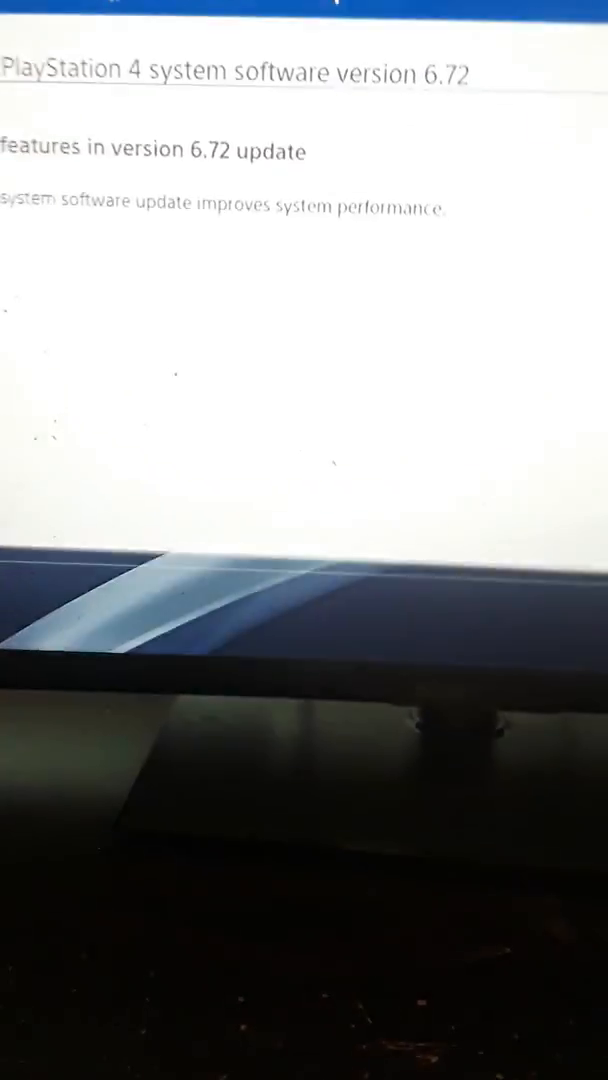